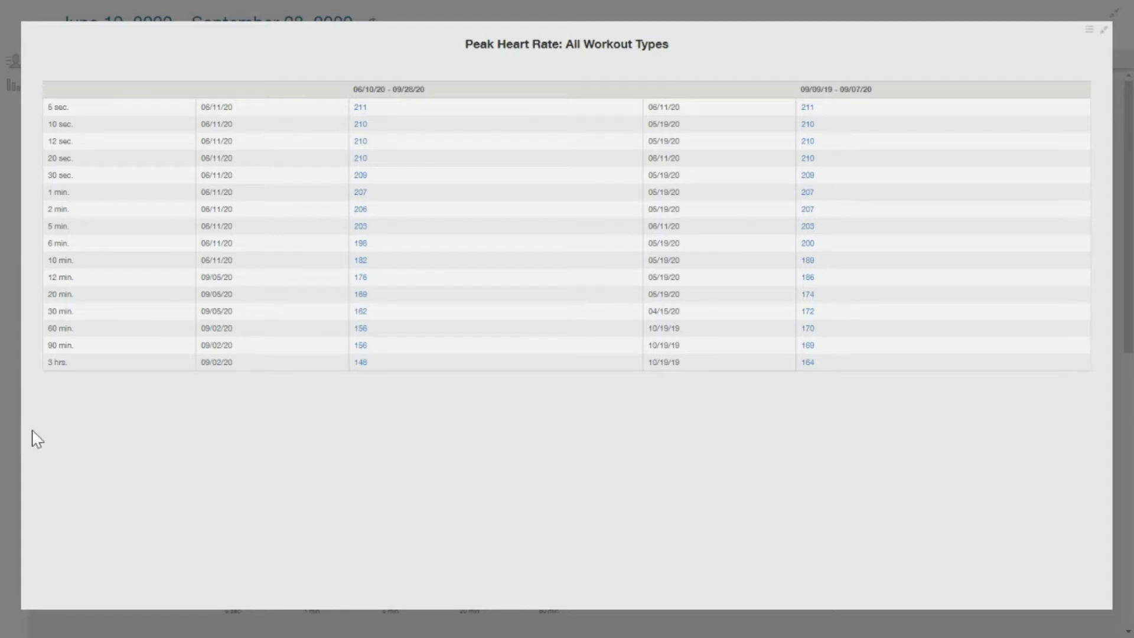
pyautogui.moveTo(248, 468)
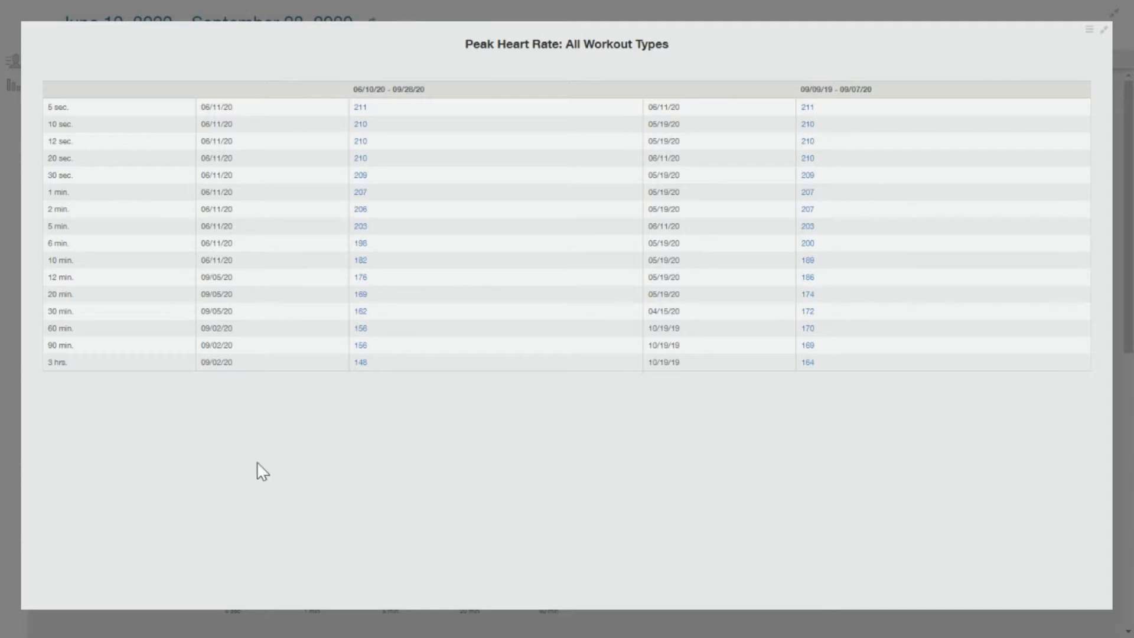
pyautogui.moveTo(267, 470)
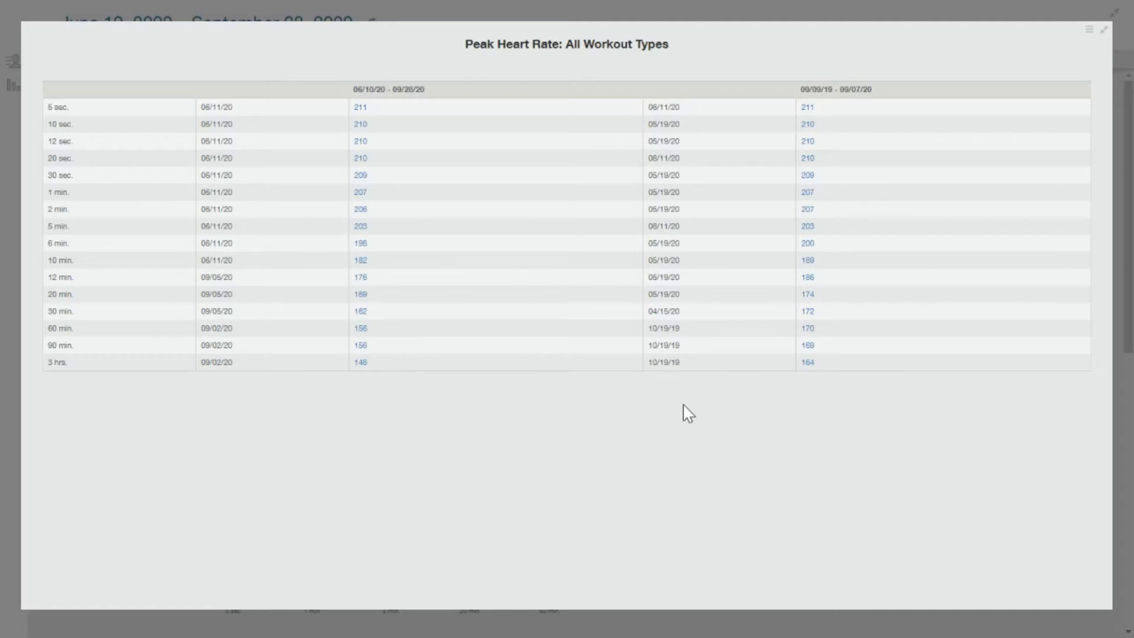
pyautogui.moveTo(695, 406)
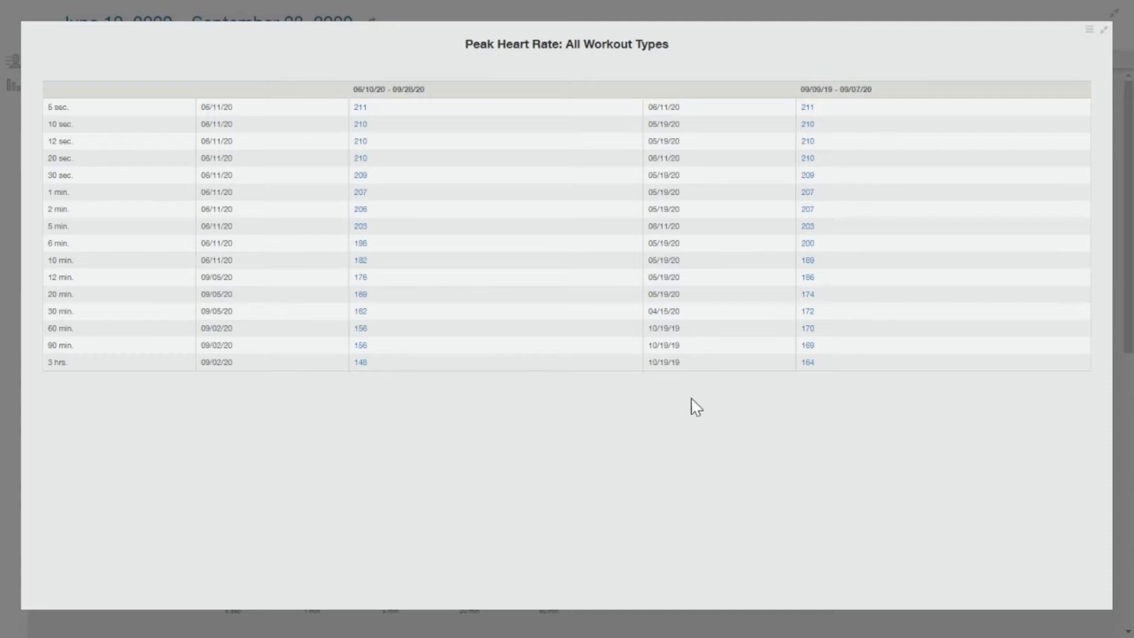
pyautogui.moveTo(681, 308)
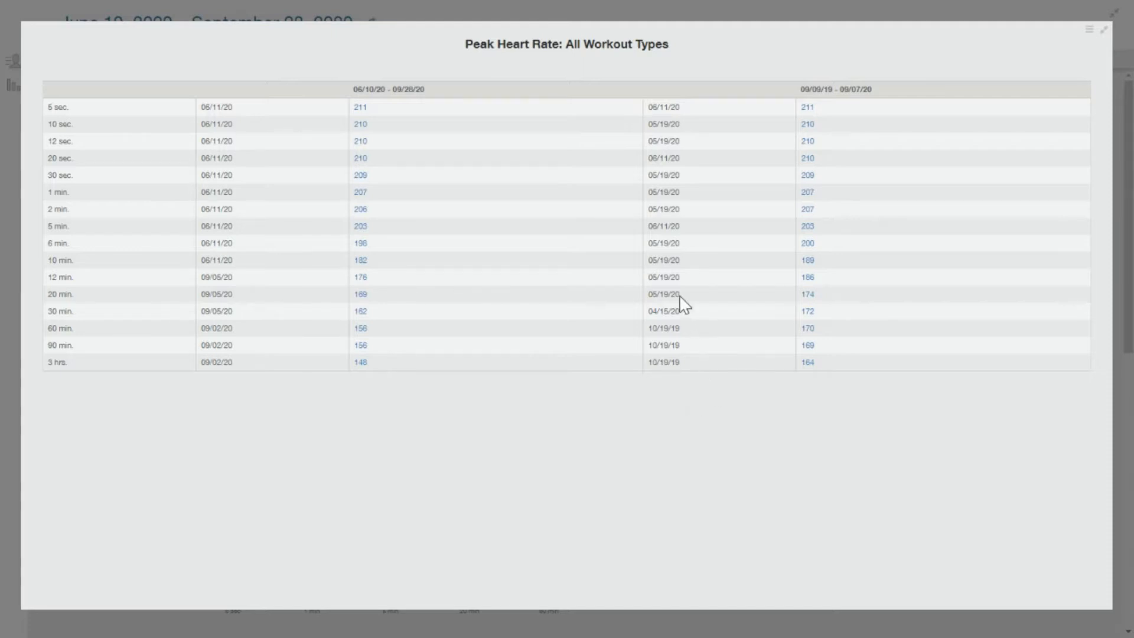
pyautogui.moveTo(680, 286)
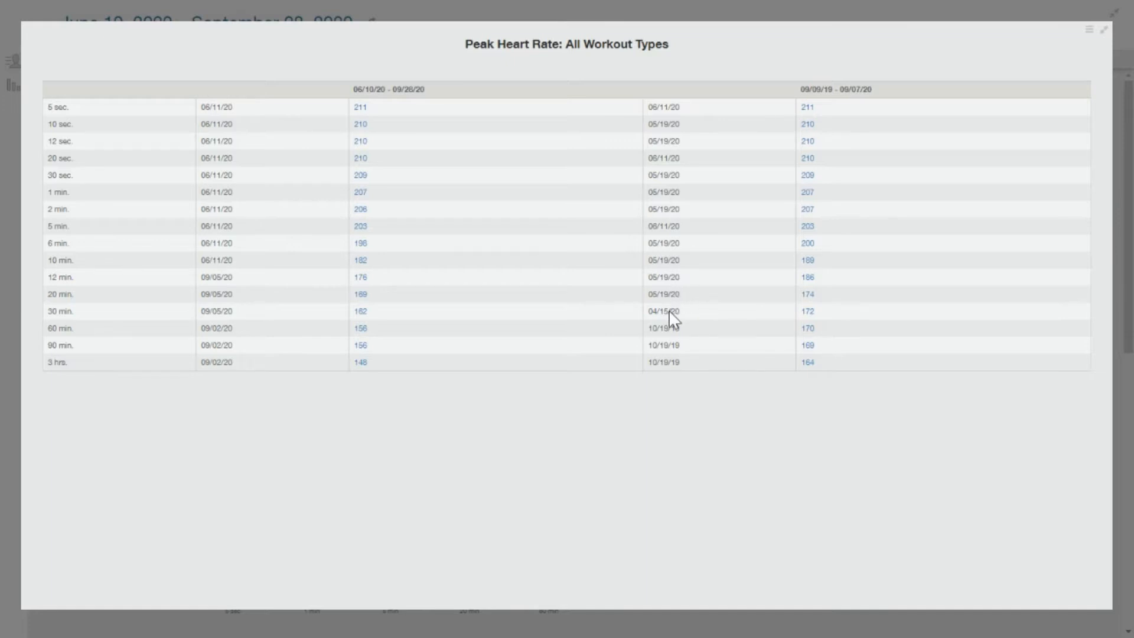
pyautogui.moveTo(683, 327)
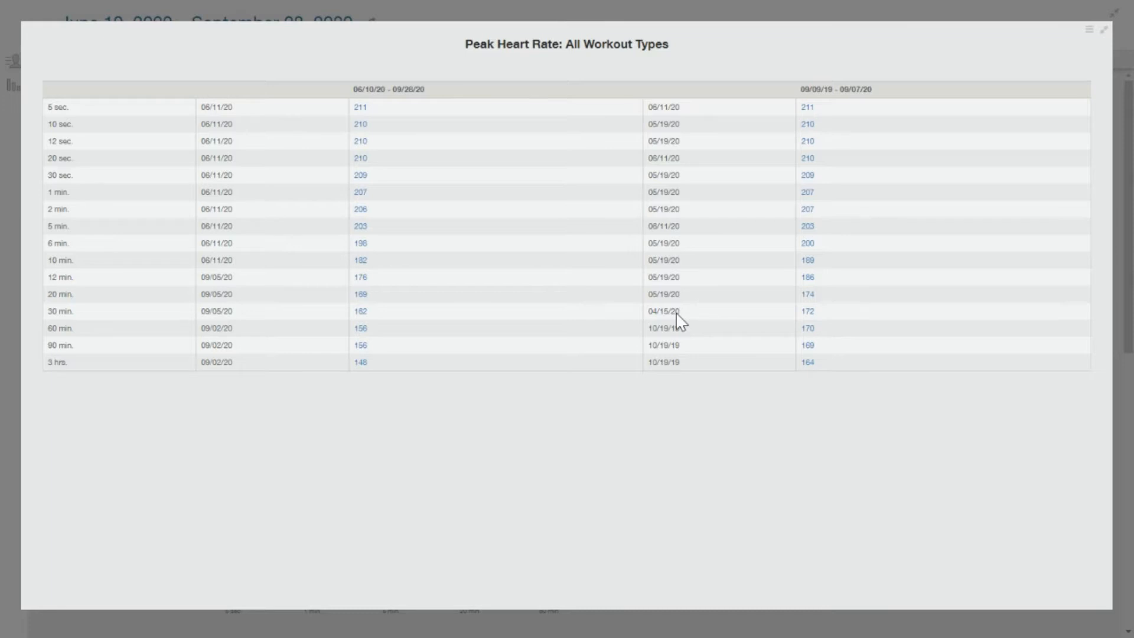
pyautogui.moveTo(677, 257)
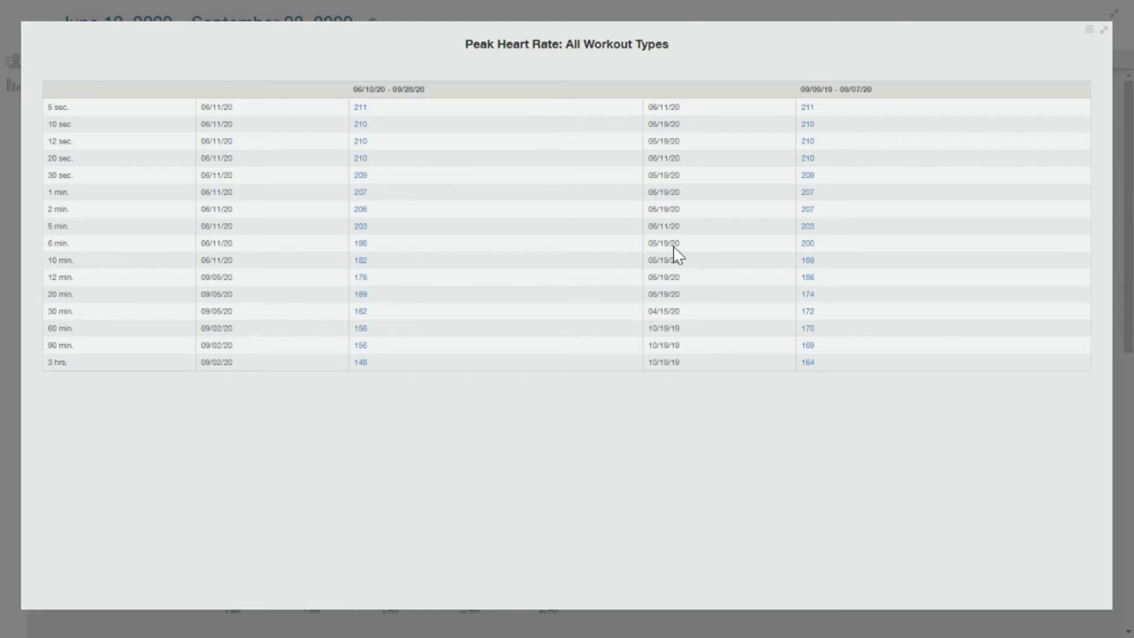
pyautogui.moveTo(690, 265)
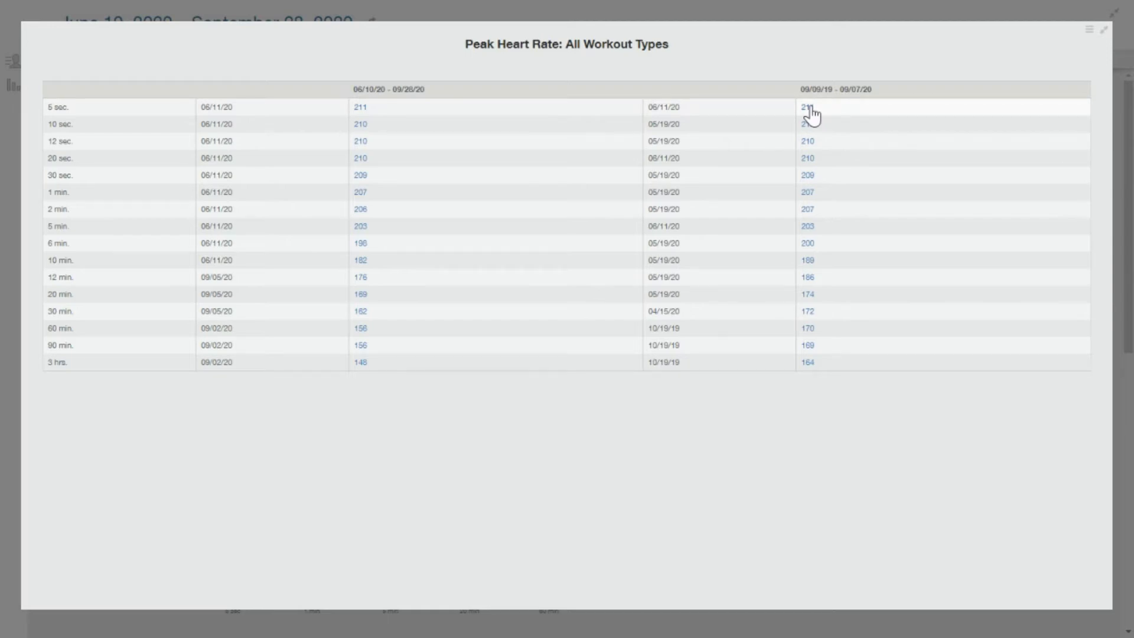
# - Open the June 11, 2020 gravel ride behind the 211 bpm peak in the 5 sec. row
pyautogui.click(806, 106)
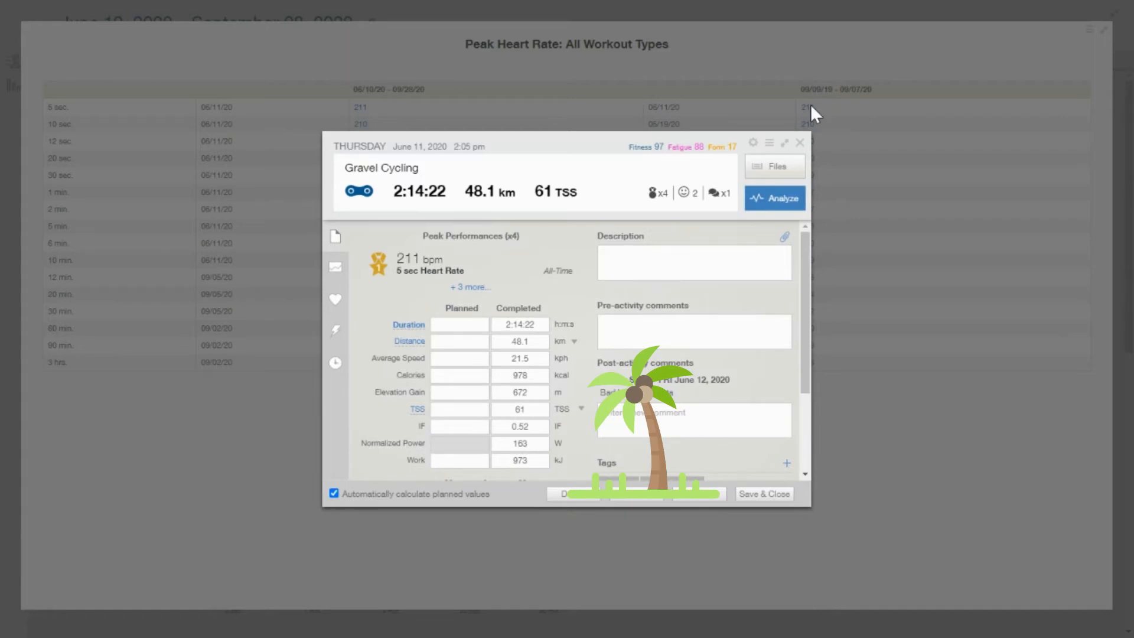
pyautogui.moveTo(603, 229)
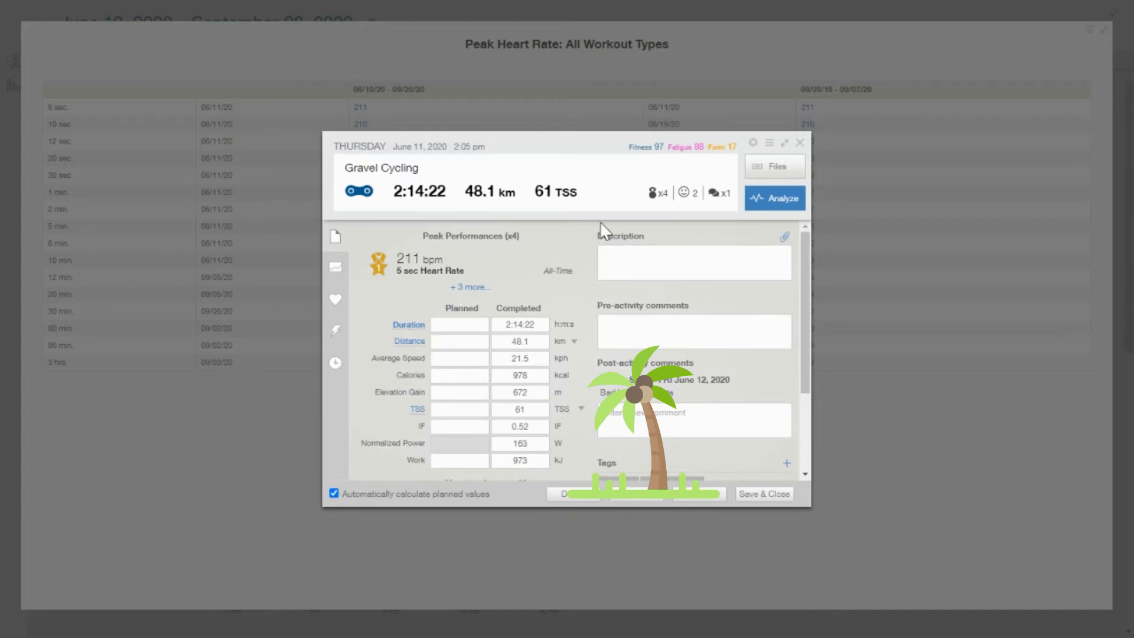
pyautogui.moveTo(406, 287)
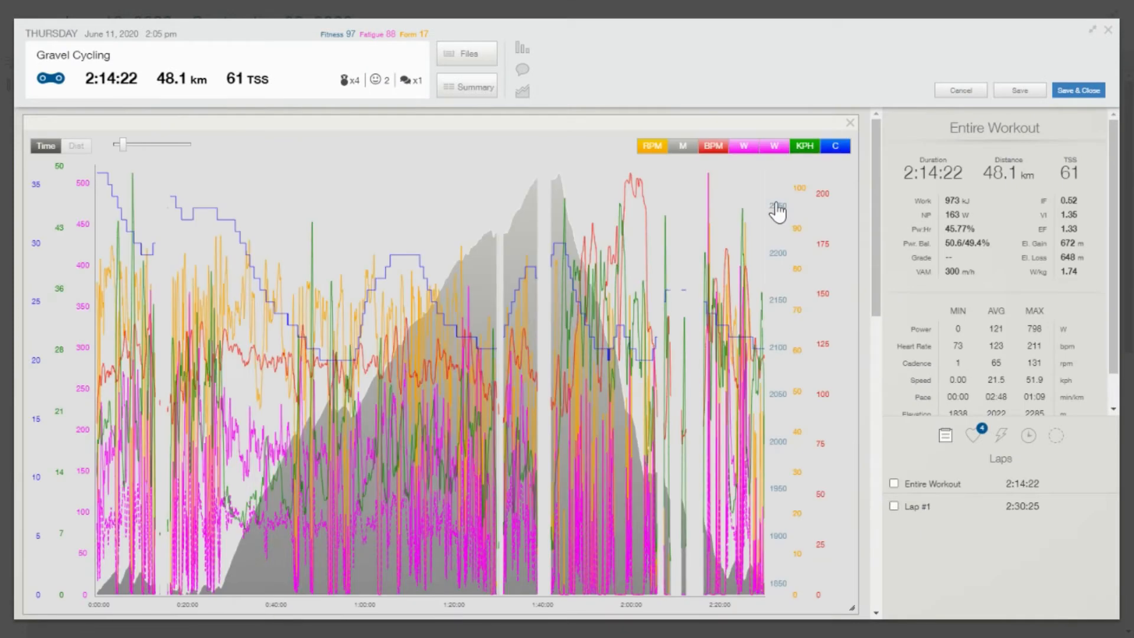
pyautogui.moveTo(566, 418)
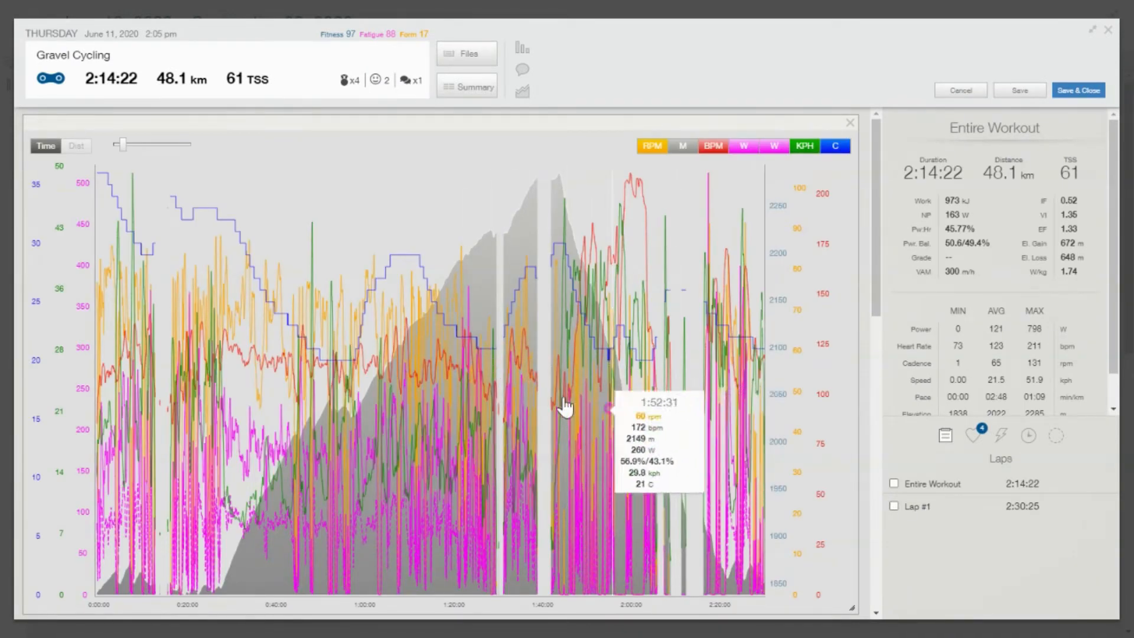
pyautogui.moveTo(195, 399)
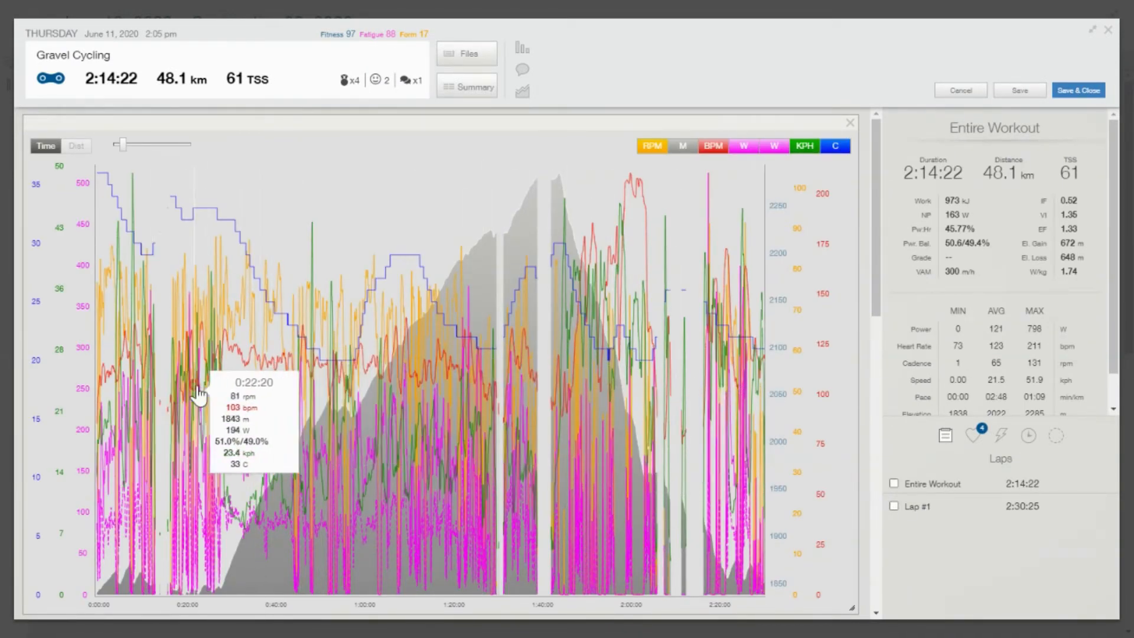
pyautogui.moveTo(734, 185)
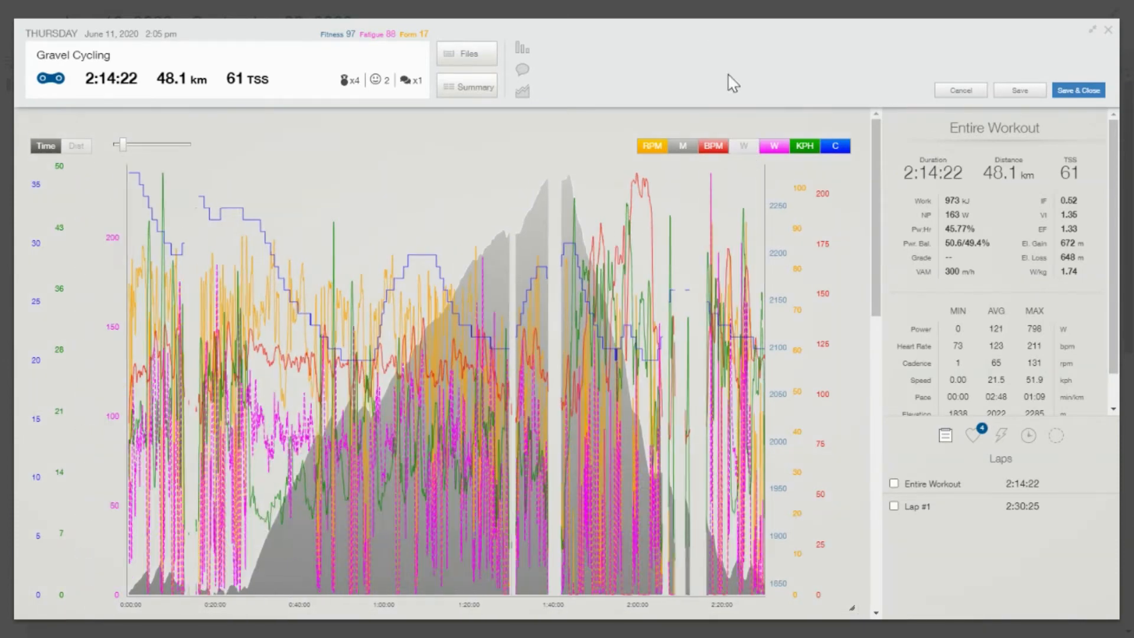
# - Hide the right power line from the ride's analysis chart, then show all data lines again
pyautogui.click(744, 147)
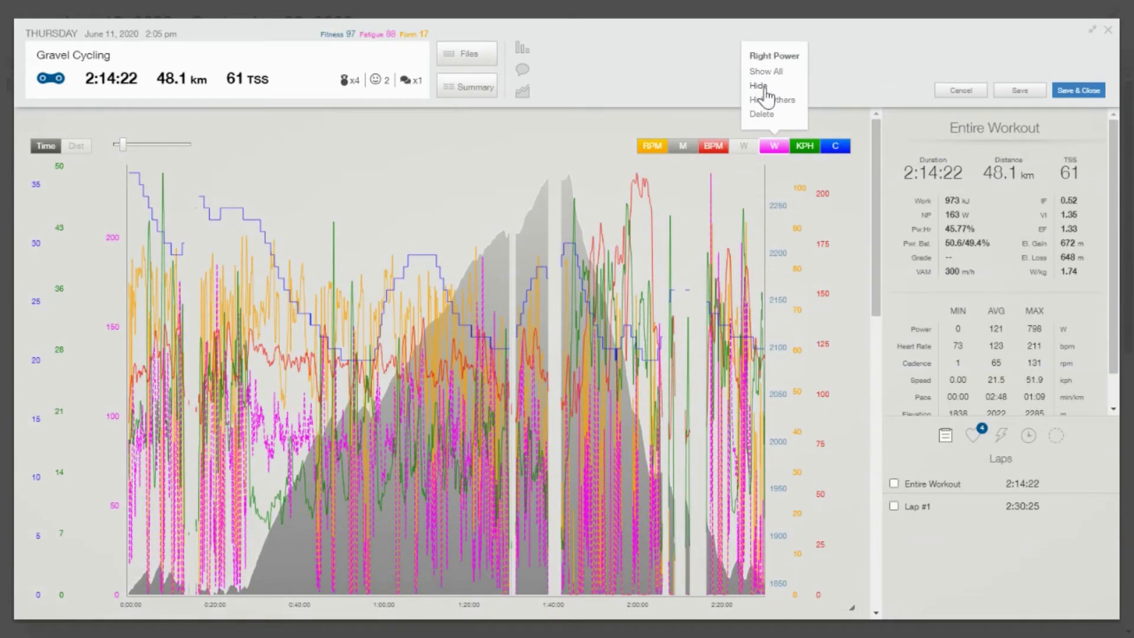
pyautogui.click(753, 83)
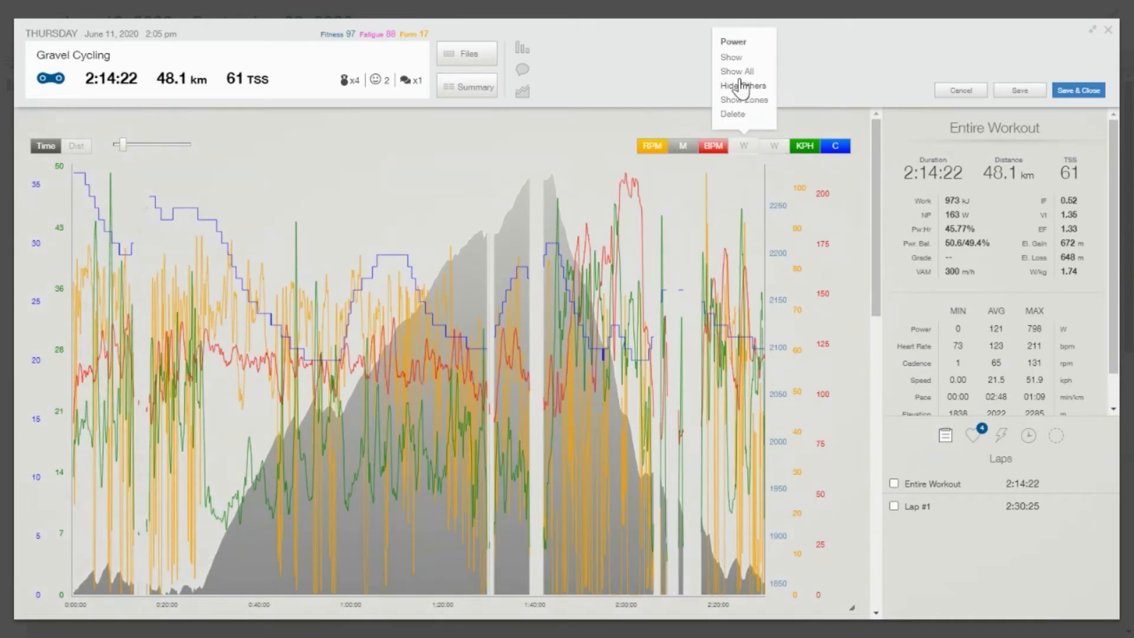
pyautogui.click(738, 71)
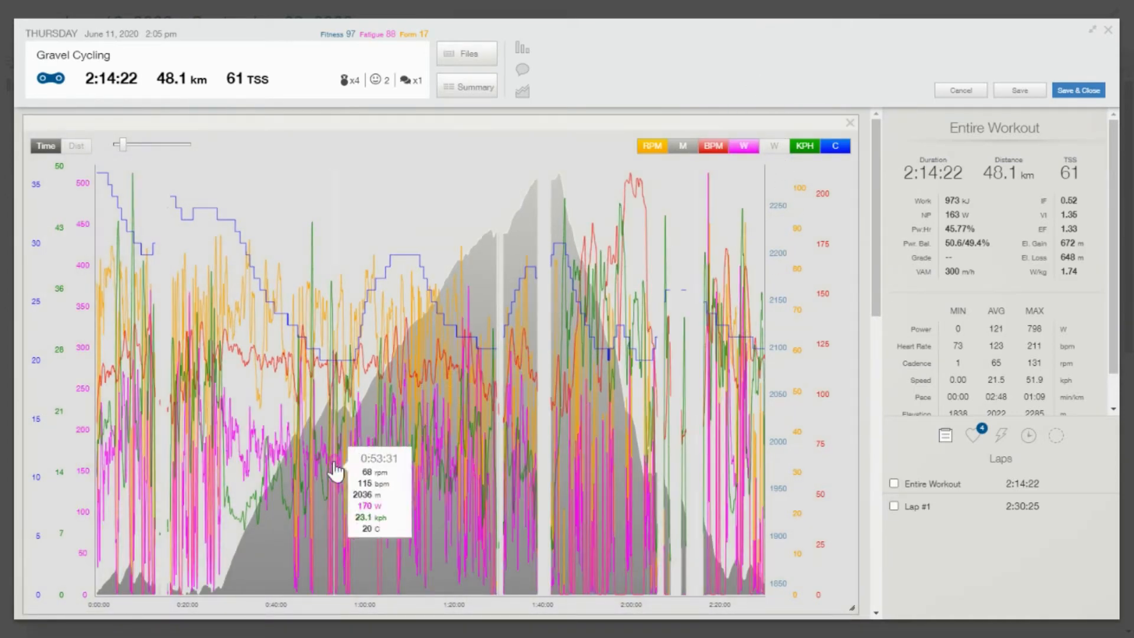
pyautogui.moveTo(232, 377)
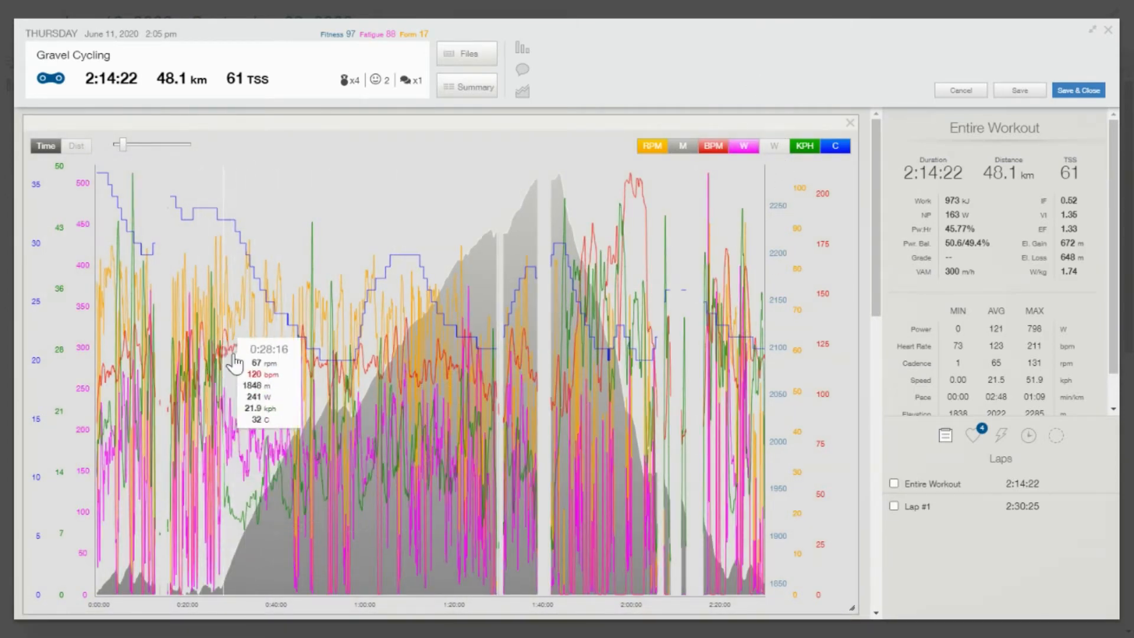
pyautogui.moveTo(272, 370)
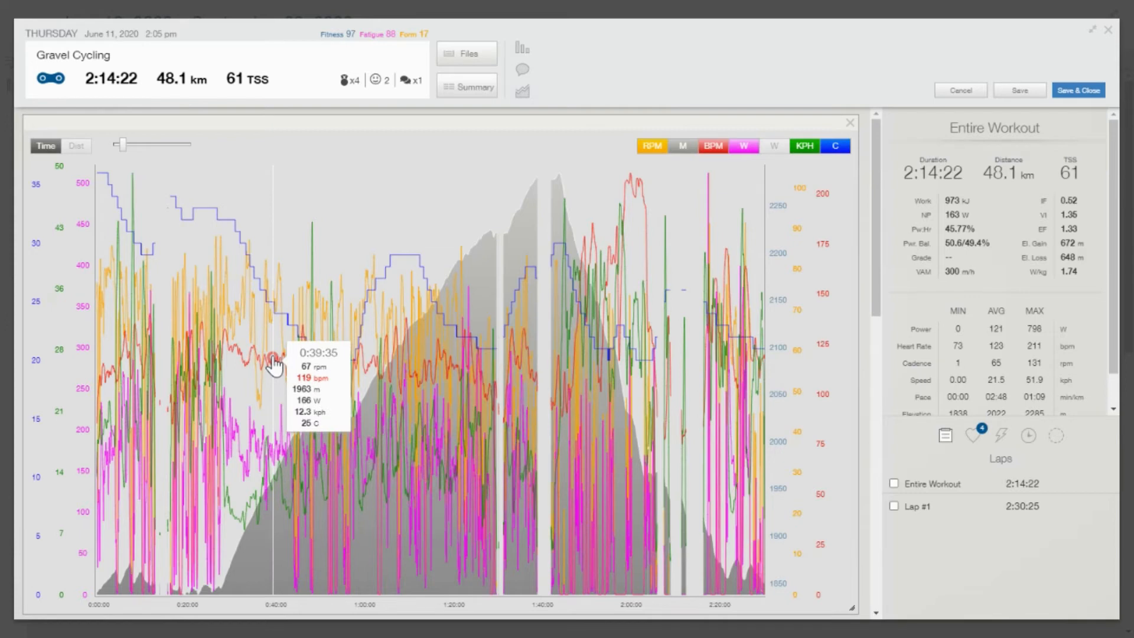
pyautogui.moveTo(532, 392)
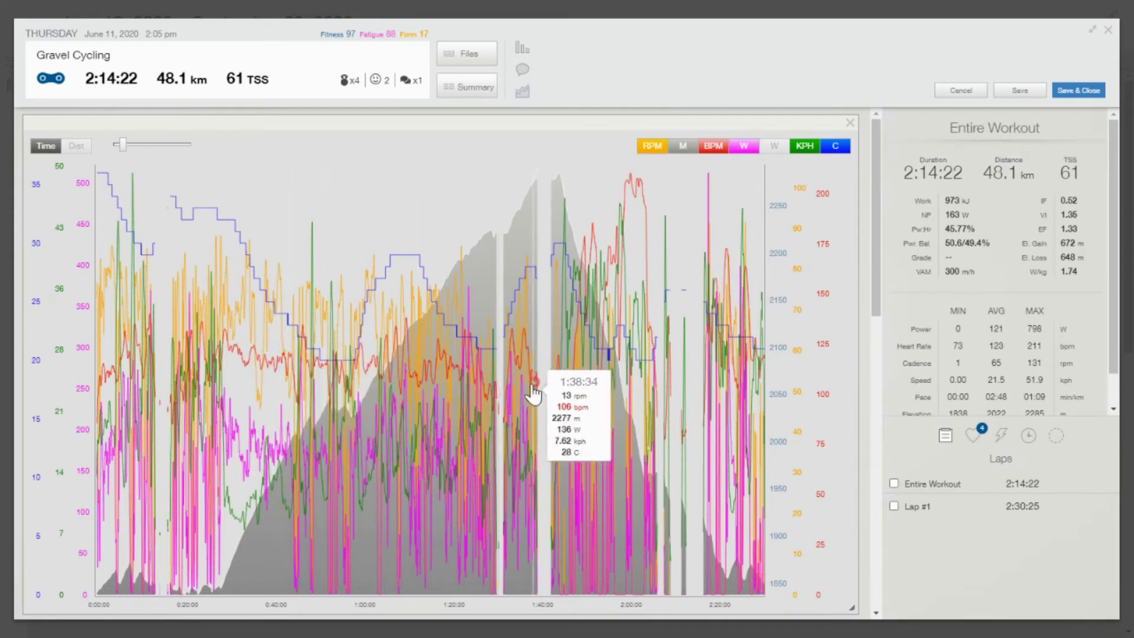
pyautogui.moveTo(637, 204)
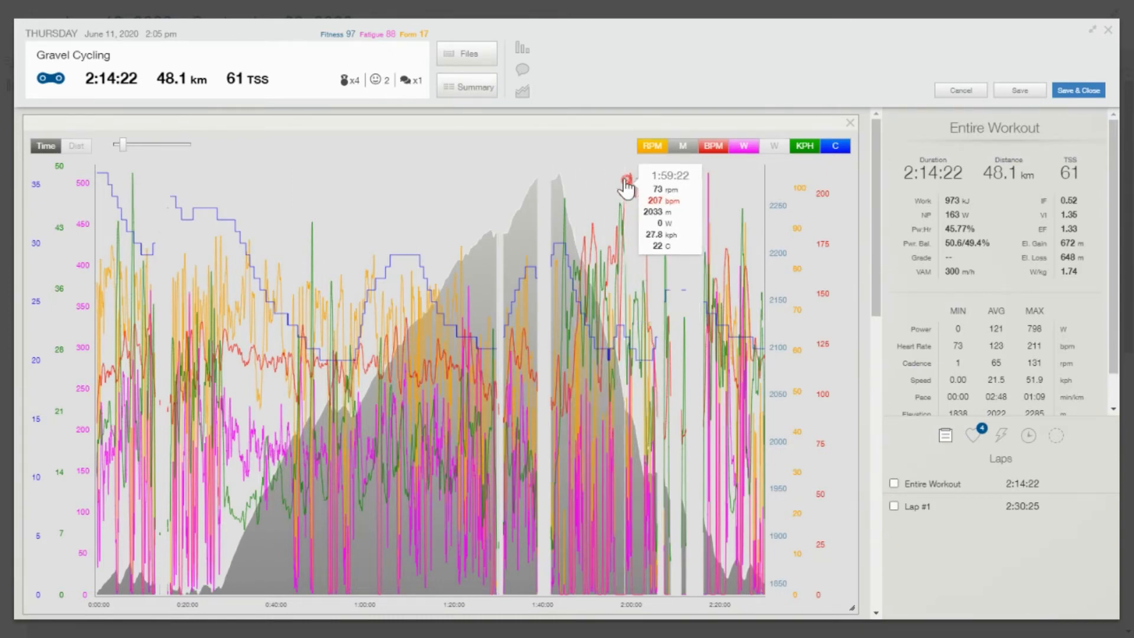
pyautogui.moveTo(625, 180)
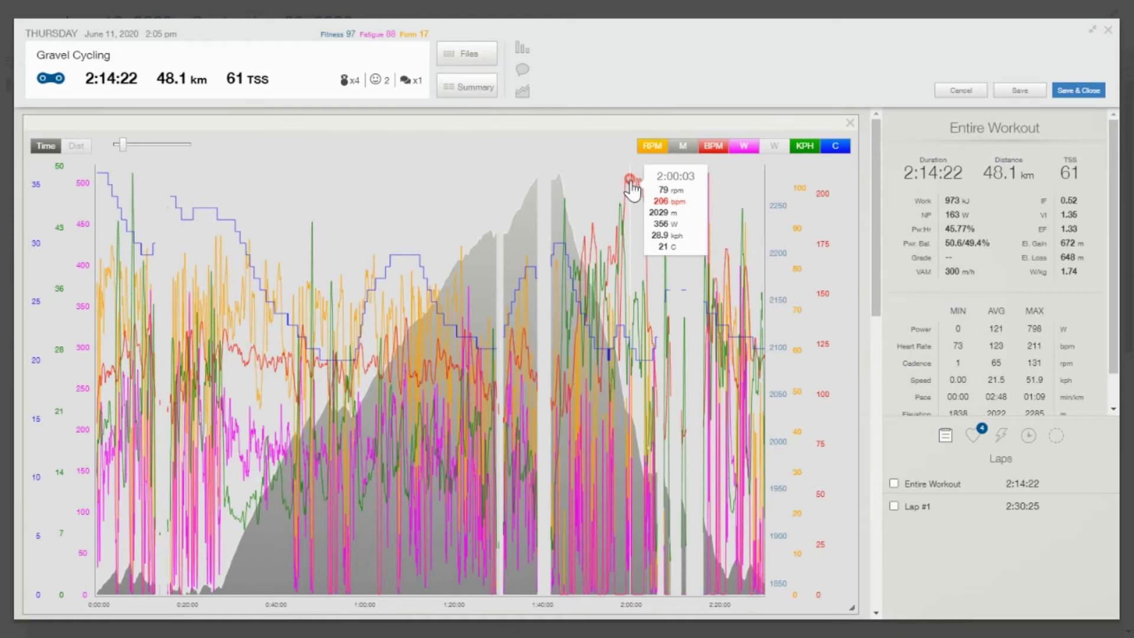
pyautogui.moveTo(658, 220)
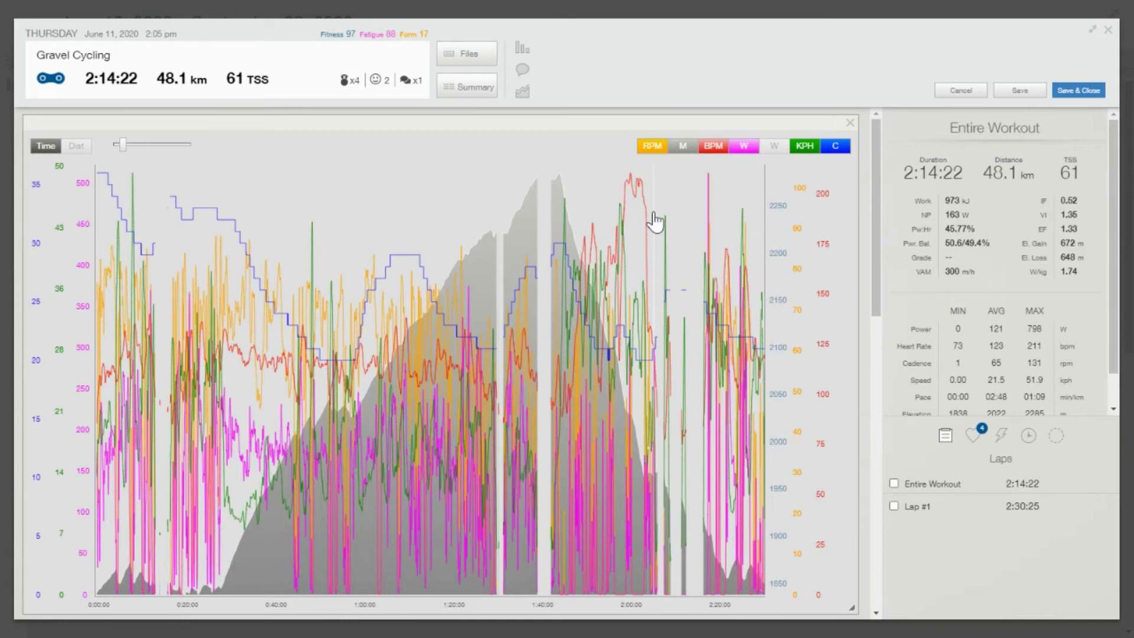
pyautogui.moveTo(619, 241)
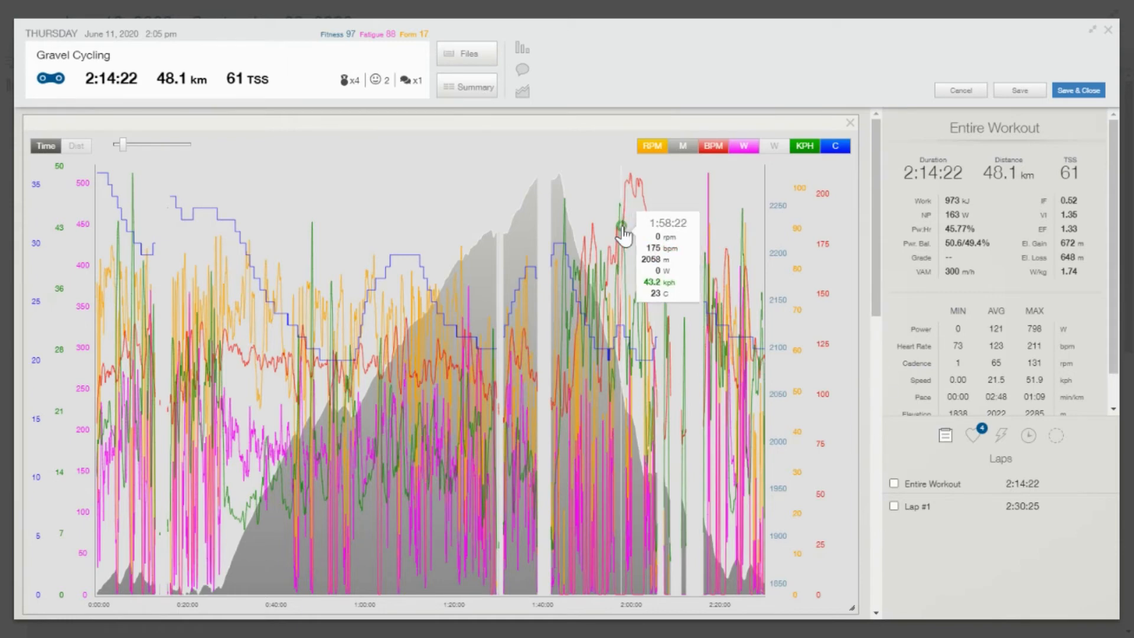
pyautogui.moveTo(619, 235)
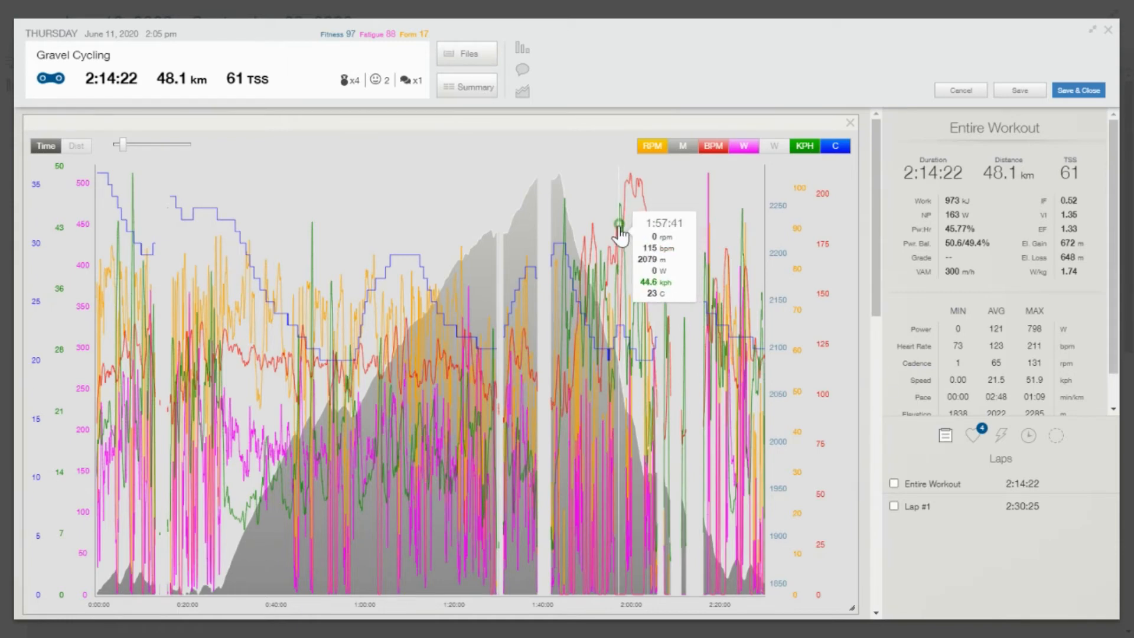
pyautogui.moveTo(647, 232)
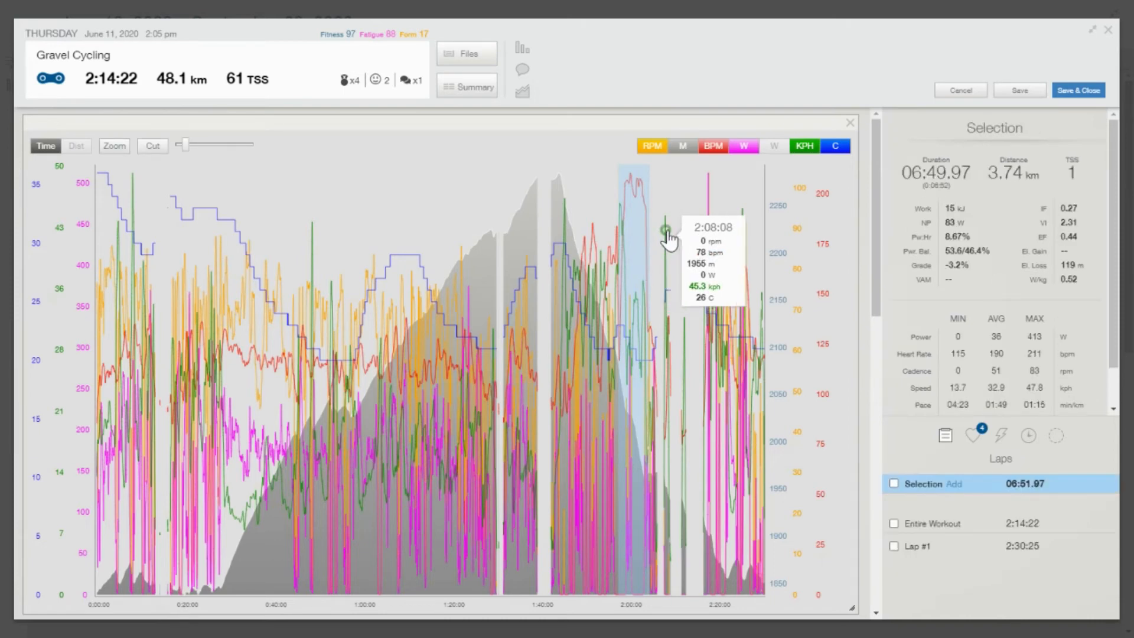
pyautogui.moveTo(666, 231)
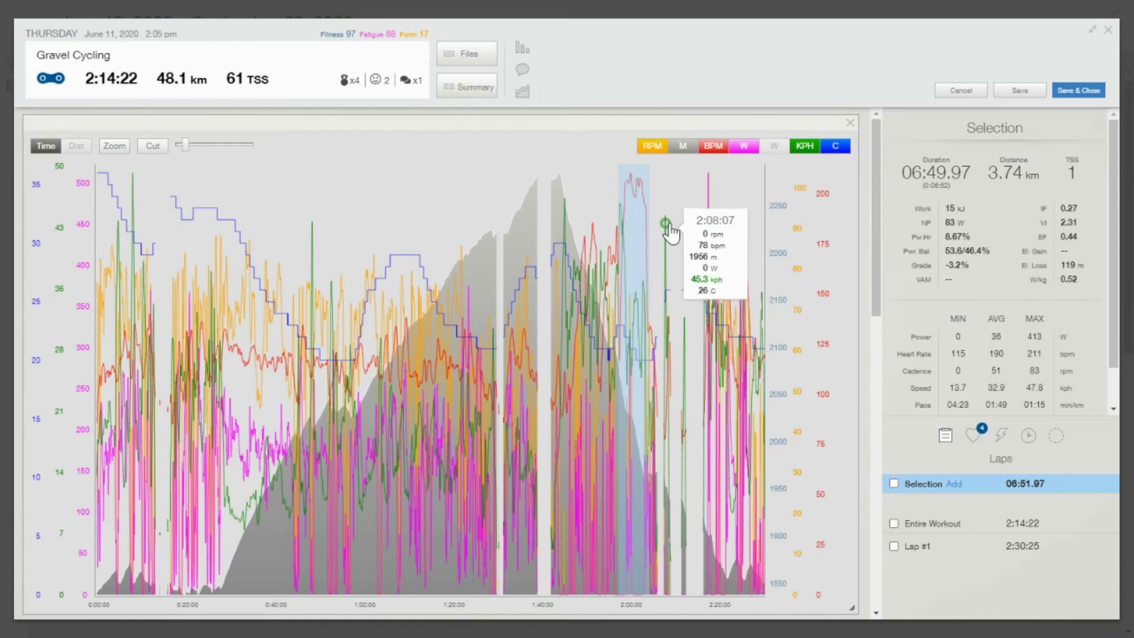
pyautogui.moveTo(659, 215)
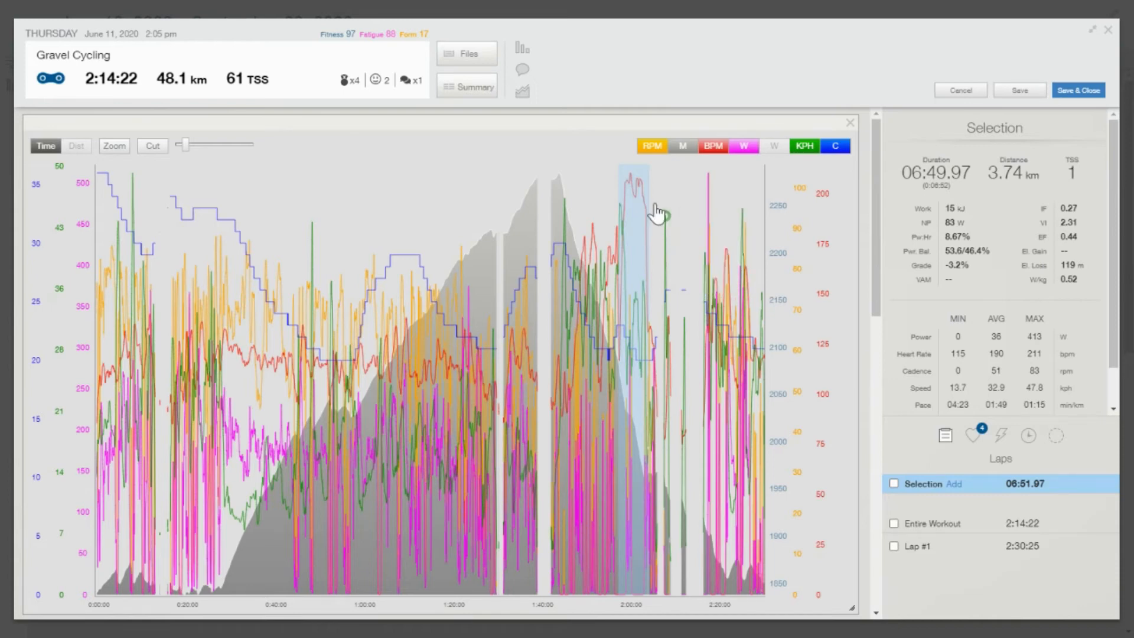
pyautogui.click(114, 147)
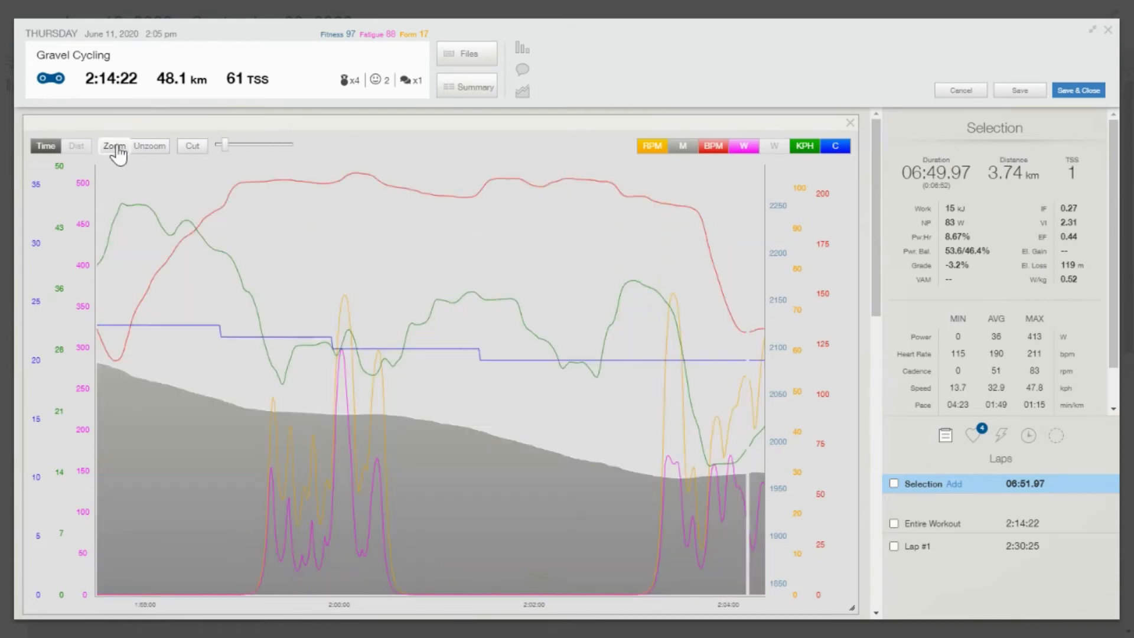
pyautogui.moveTo(193, 152)
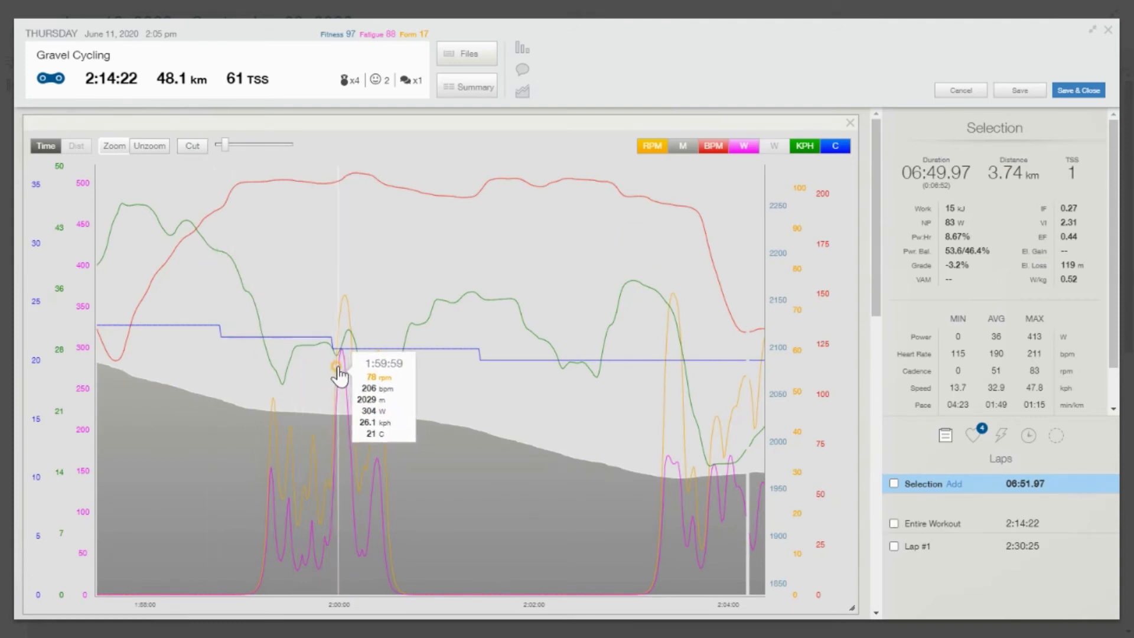
pyautogui.moveTo(338, 370)
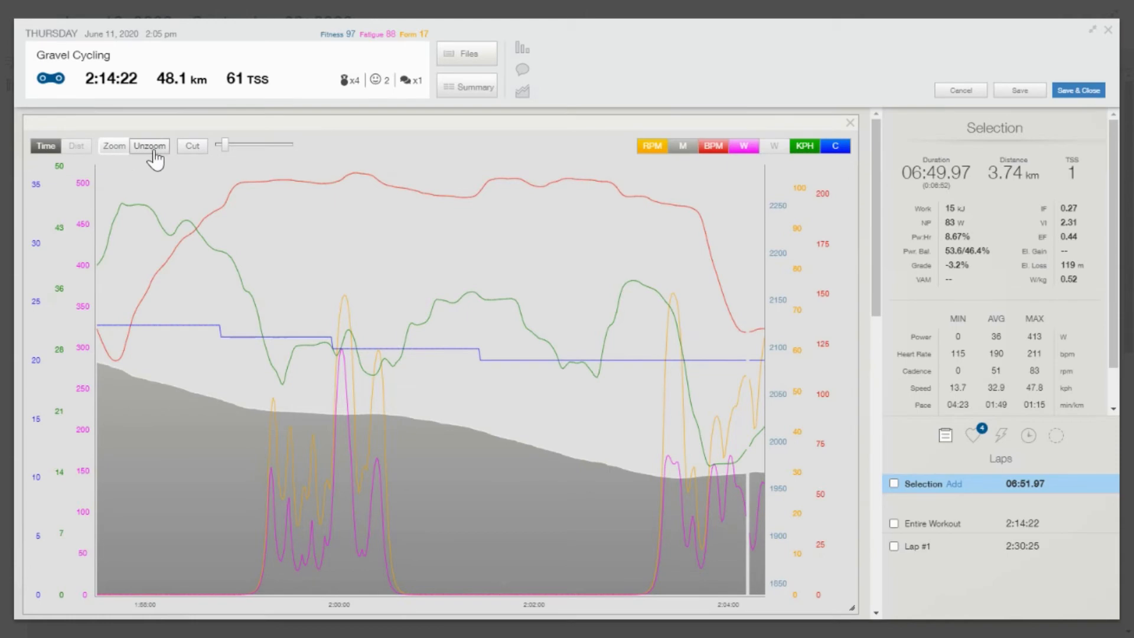
pyautogui.click(149, 145)
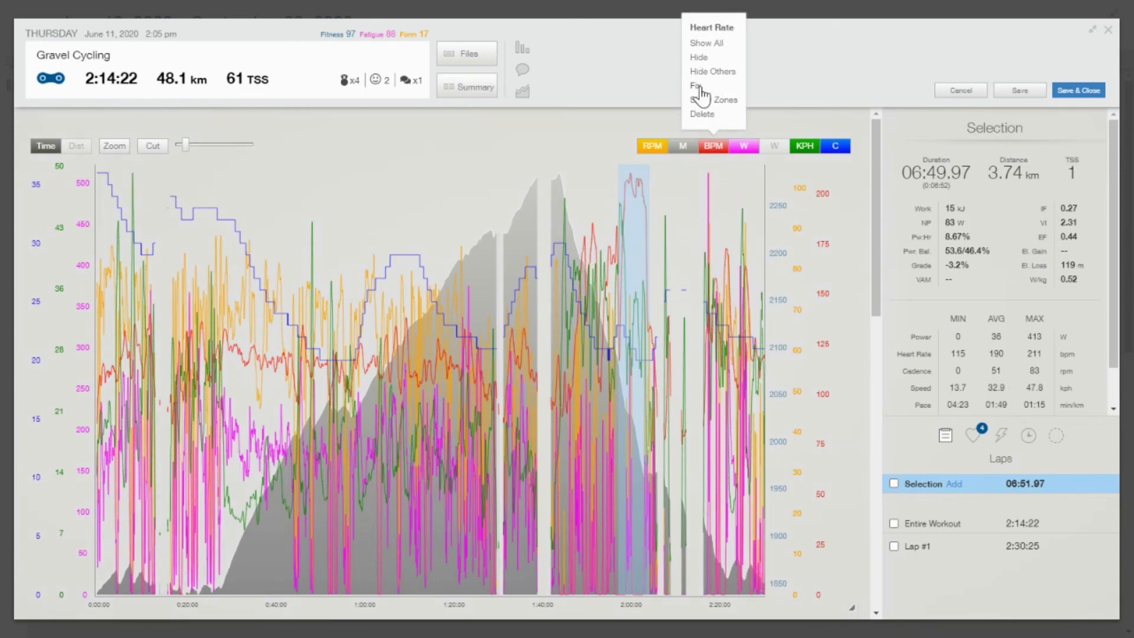
# - Fix the heart-rate data over the marked 6:23, 3.55 km range averaging 194 bpm
pyautogui.click(704, 93)
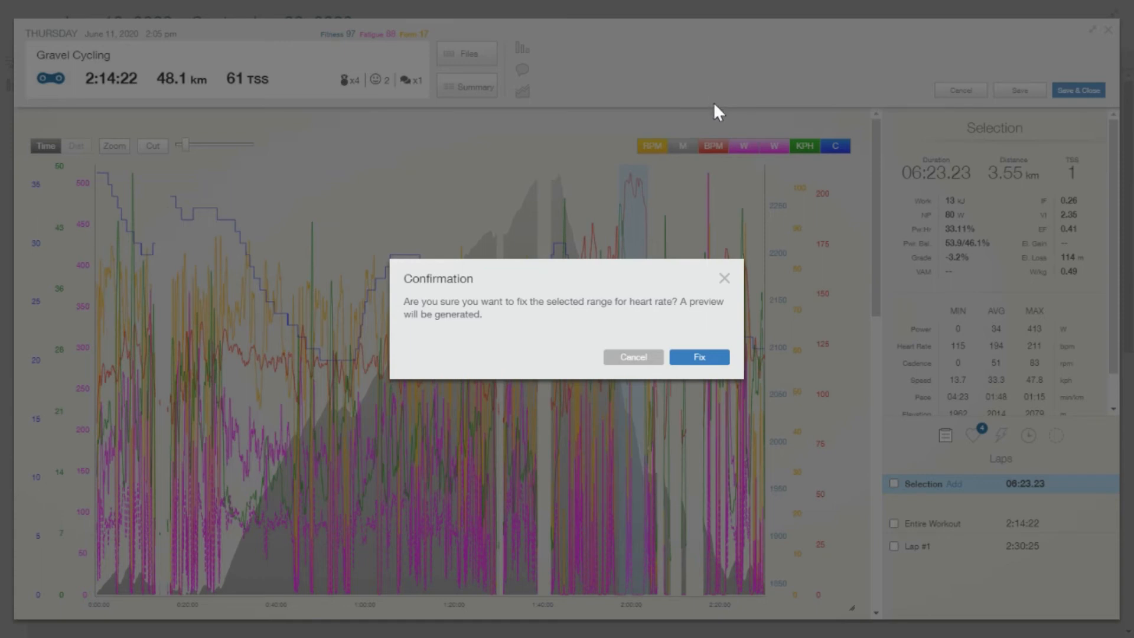
pyautogui.moveTo(739, 255)
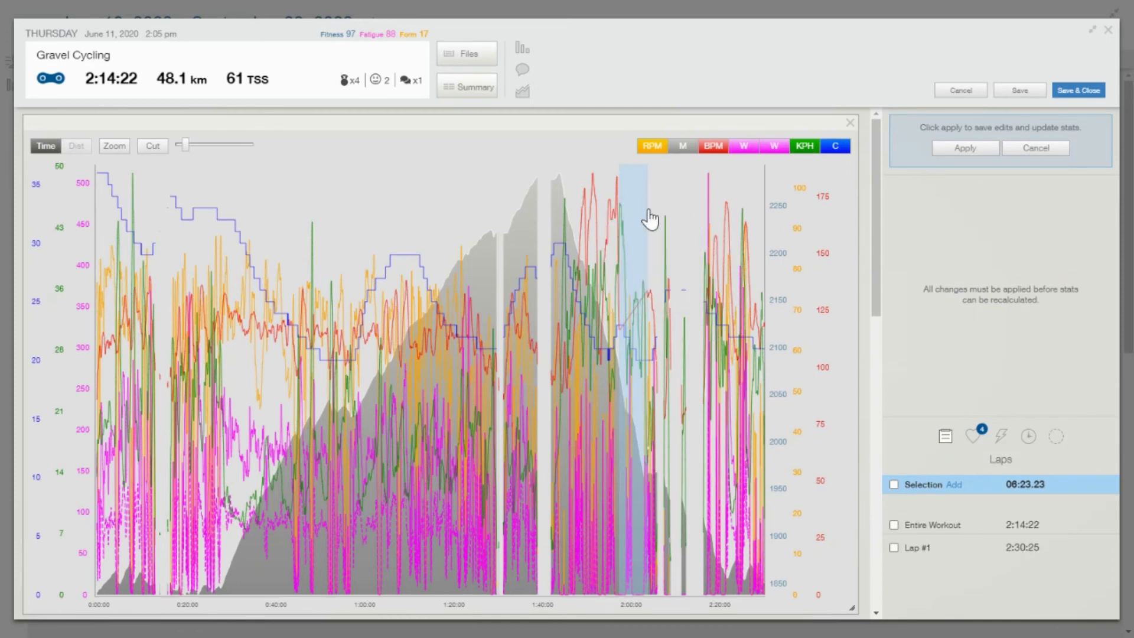
pyautogui.moveTo(586, 188)
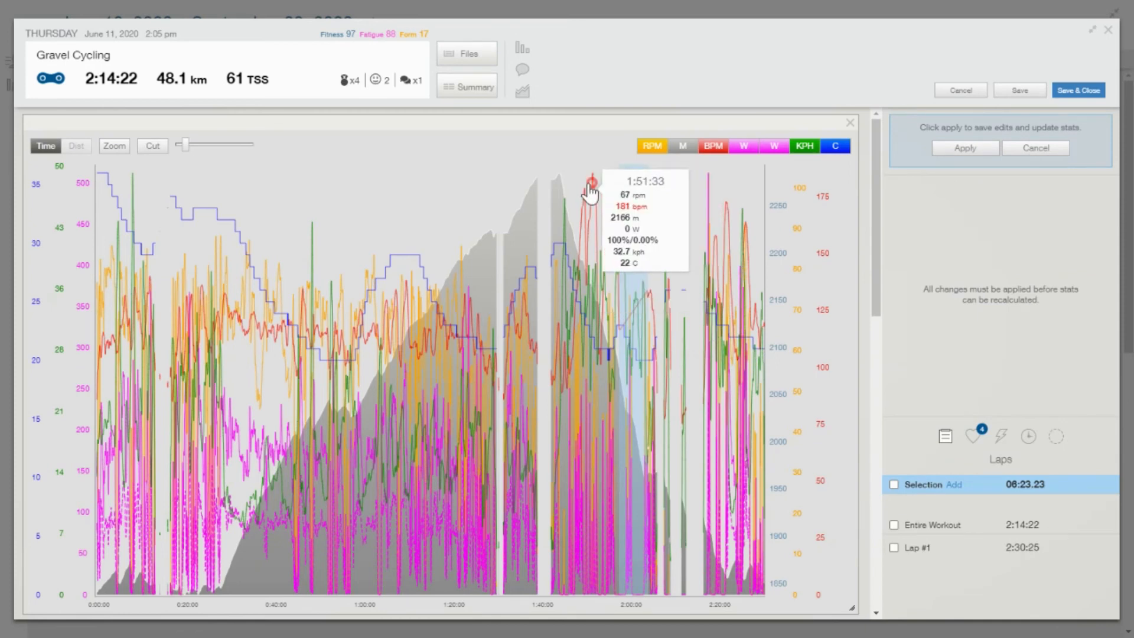
pyautogui.moveTo(590, 179)
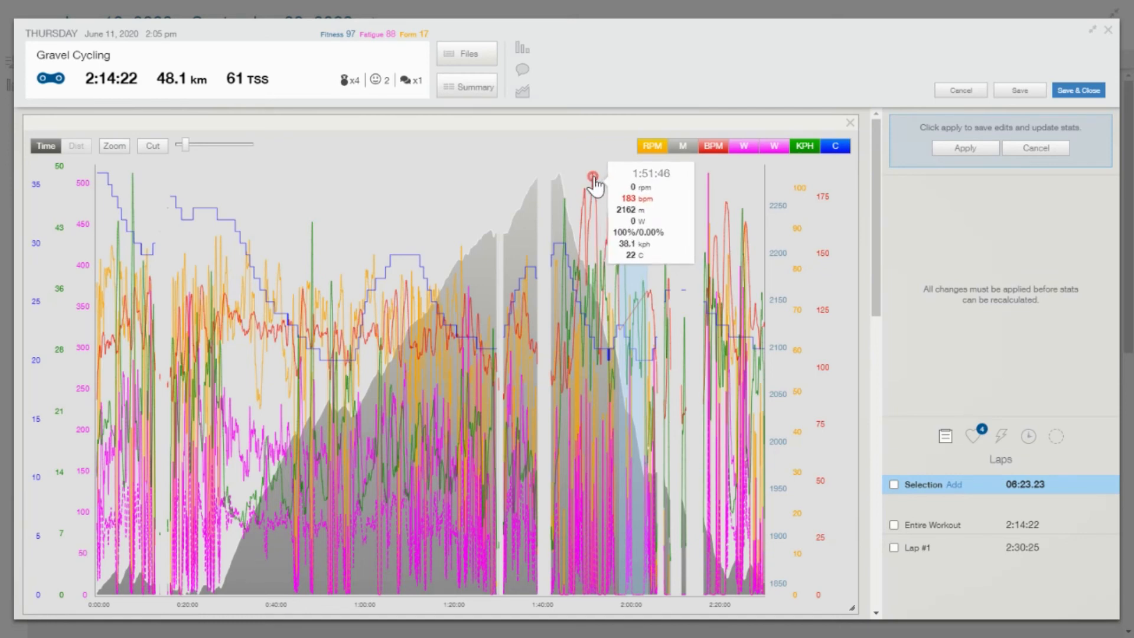
pyautogui.moveTo(618, 180)
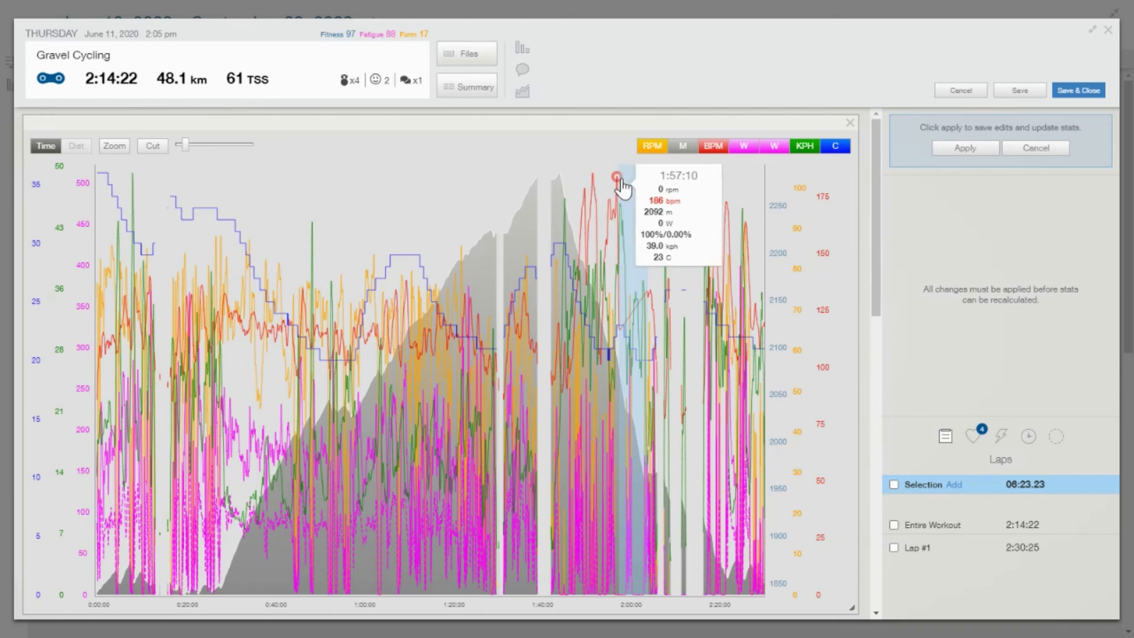
pyautogui.moveTo(962, 150)
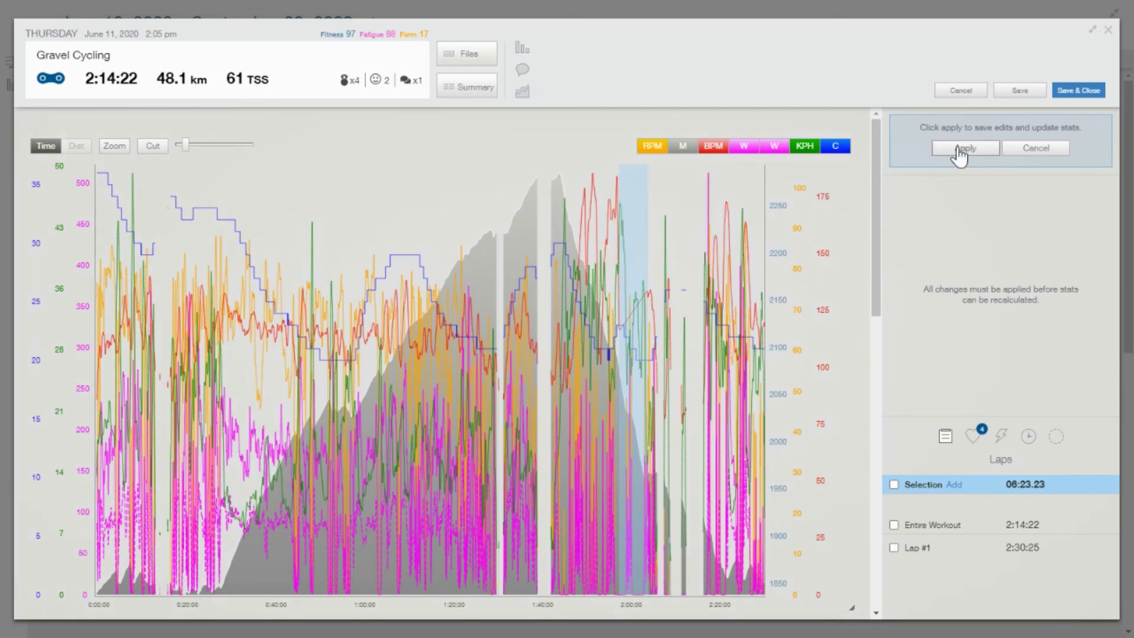
# - Apply the heart-rate correction smoothing the spike to about 186 bpm and recalculate stats
pyautogui.click(965, 148)
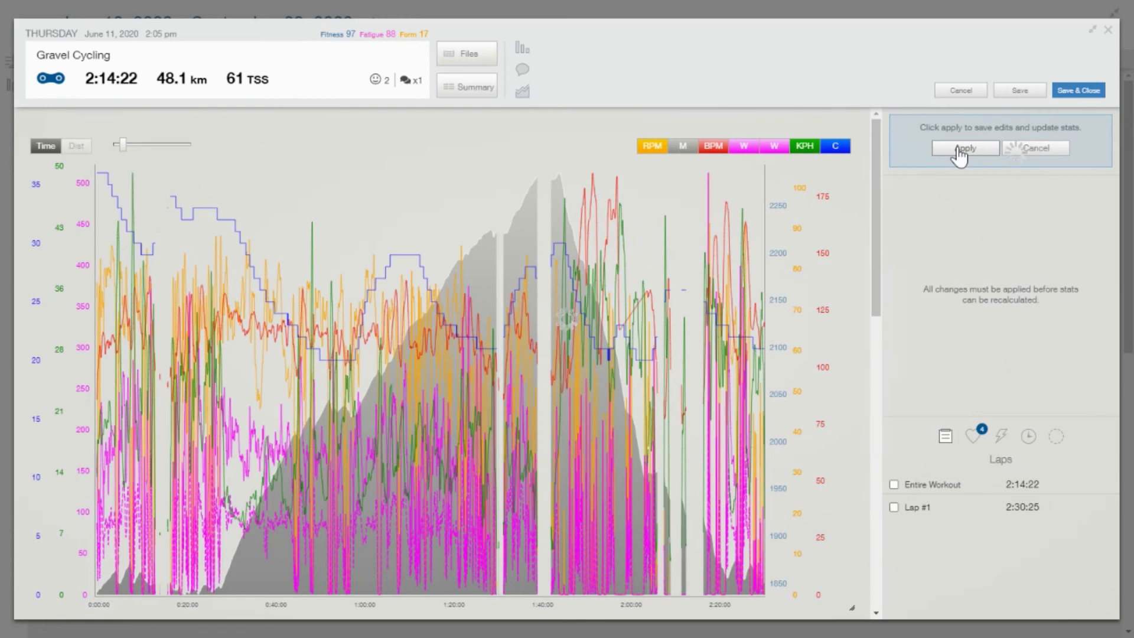
# - Confirm the applied fix so entire-workout stats show max heart rate 186 bpm, average 119
pyautogui.click(964, 148)
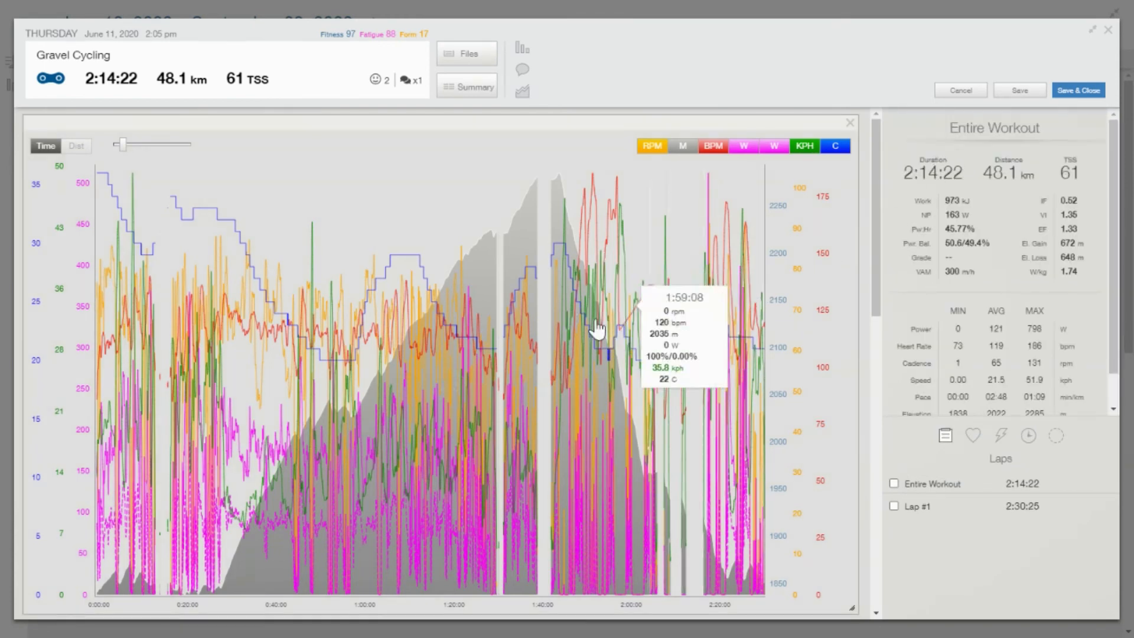
pyautogui.moveTo(619, 342)
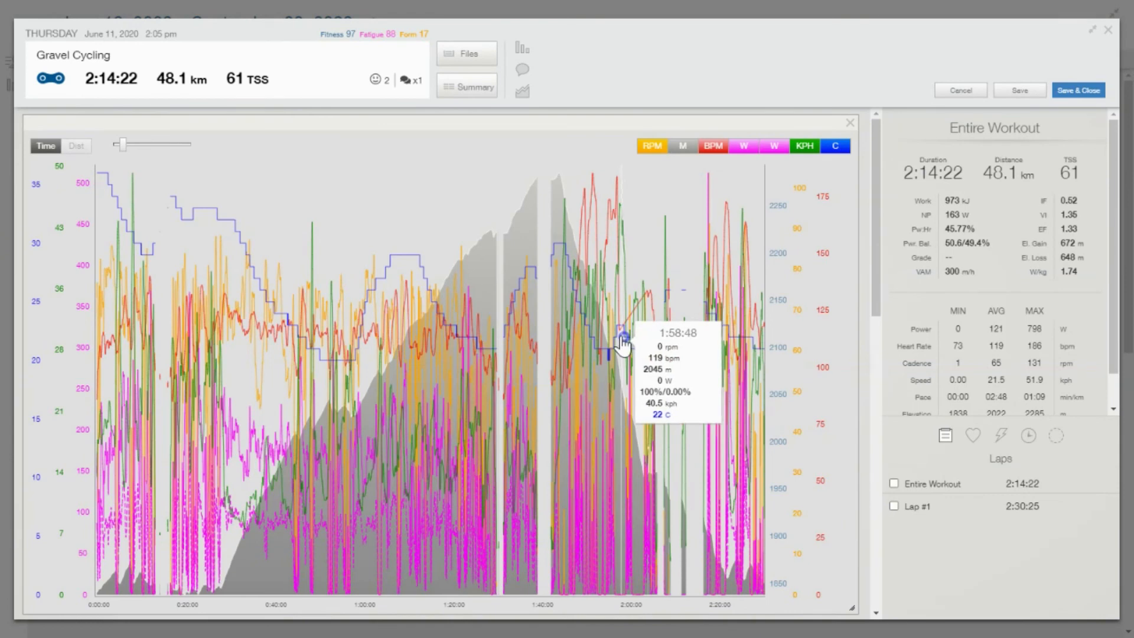
pyautogui.moveTo(617, 347)
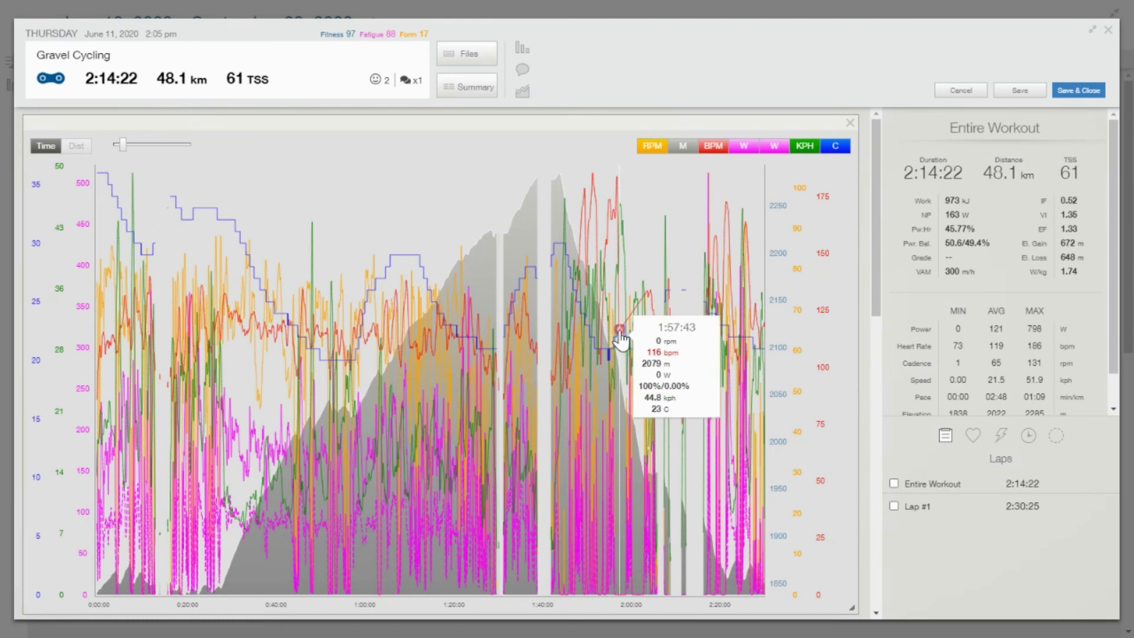
pyautogui.moveTo(640, 314)
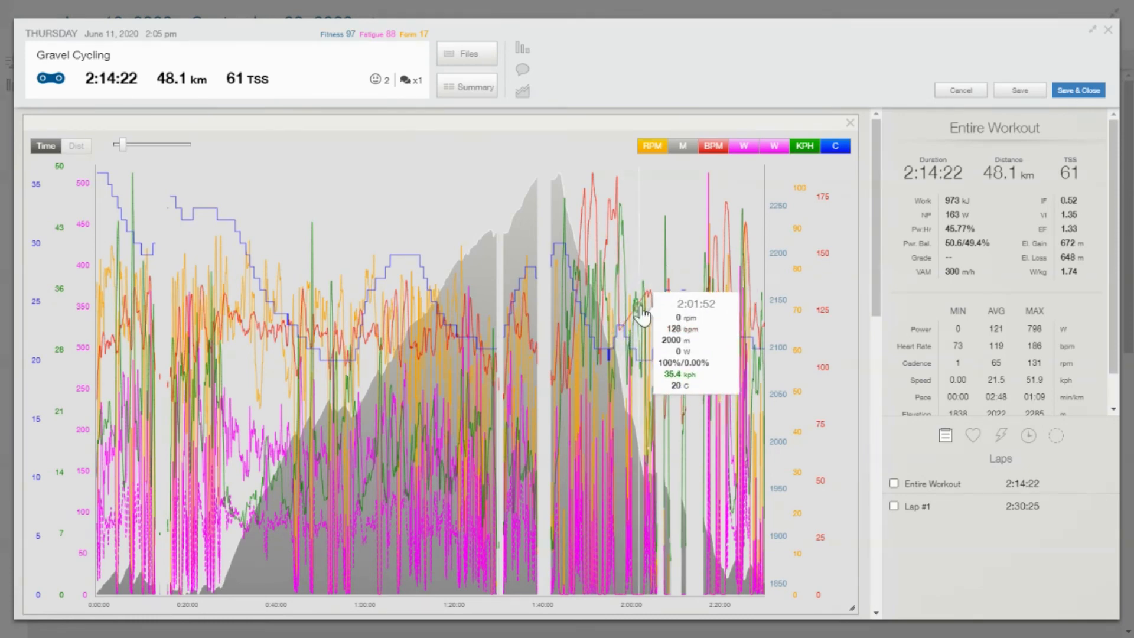
pyautogui.moveTo(632, 327)
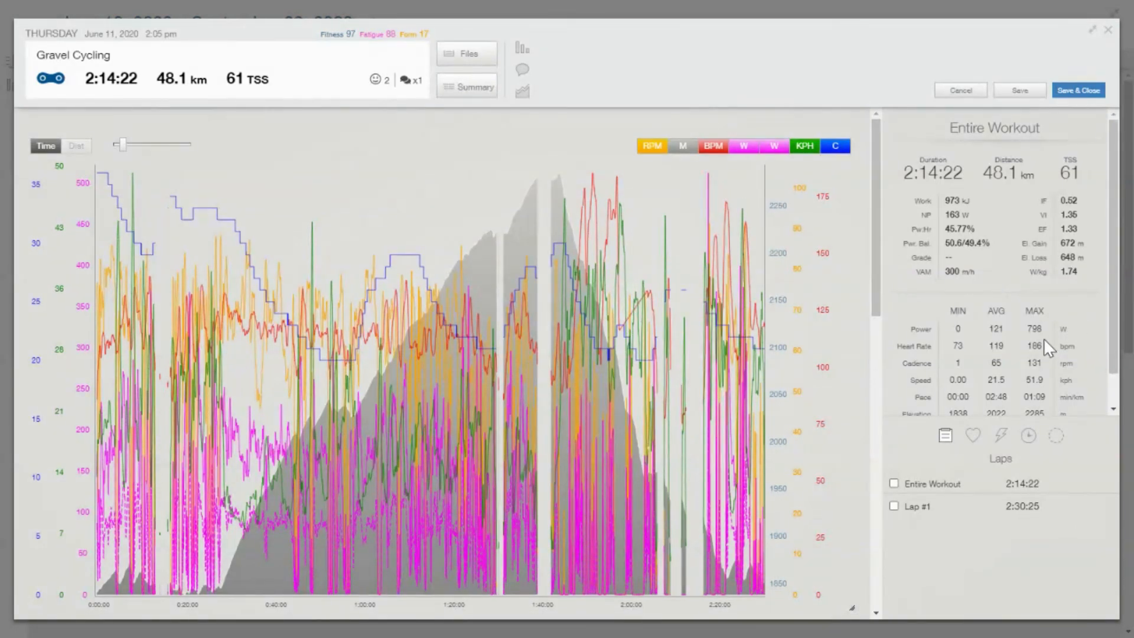
pyautogui.moveTo(1004, 348)
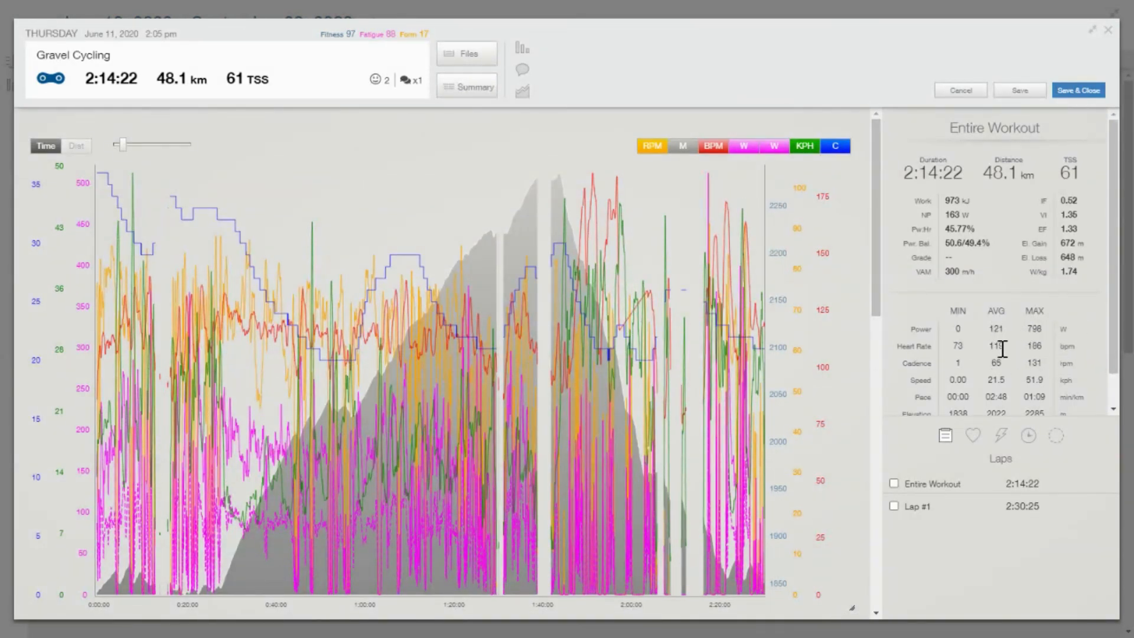